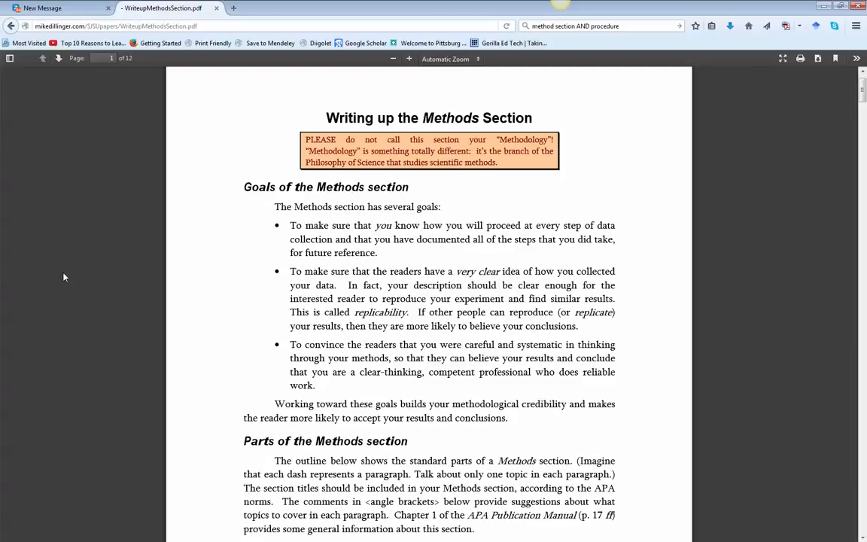
# Step: Scroll to the page-two Methods outline listing Participants, Materials, Procedure and the appendices
pyautogui.scroll(-3)
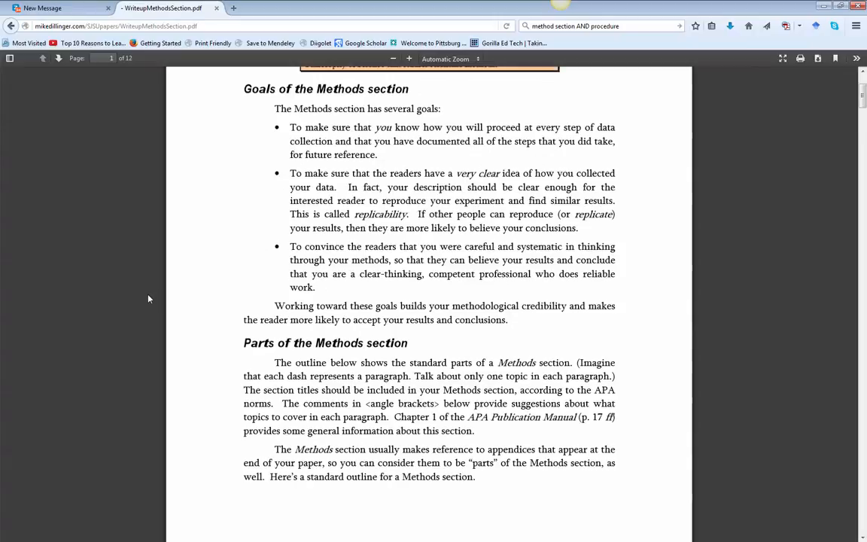
pyautogui.scroll(-3)
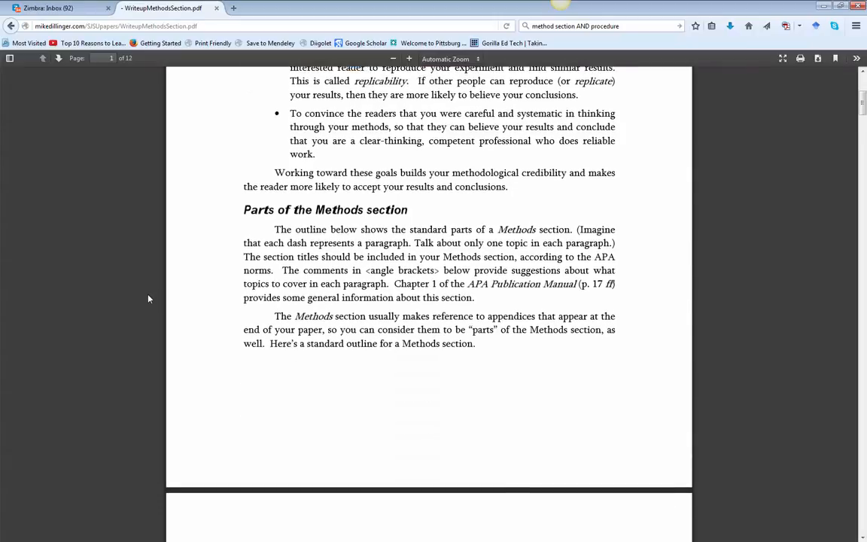
pyautogui.scroll(-3)
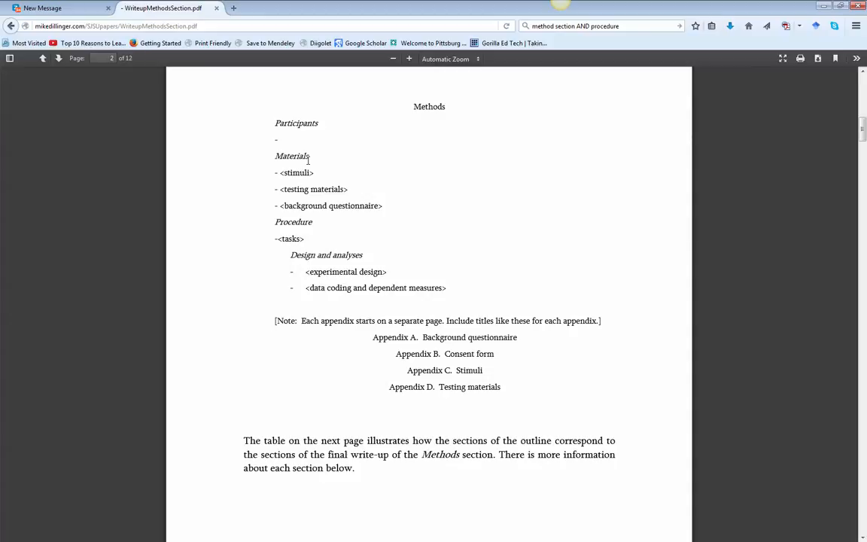
pyautogui.moveTo(298, 219)
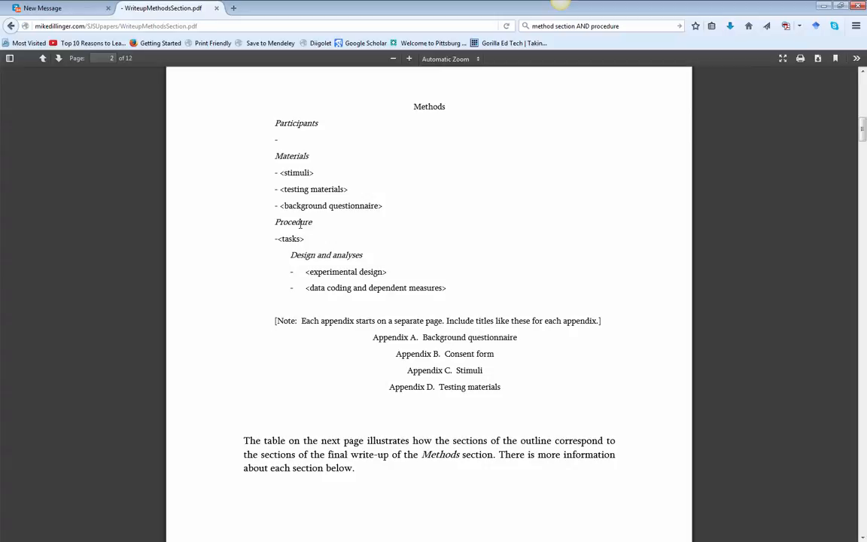
# Step: Scroll through the outline-versus-write-up table to the annotated Participants section example
pyautogui.scroll(-3)
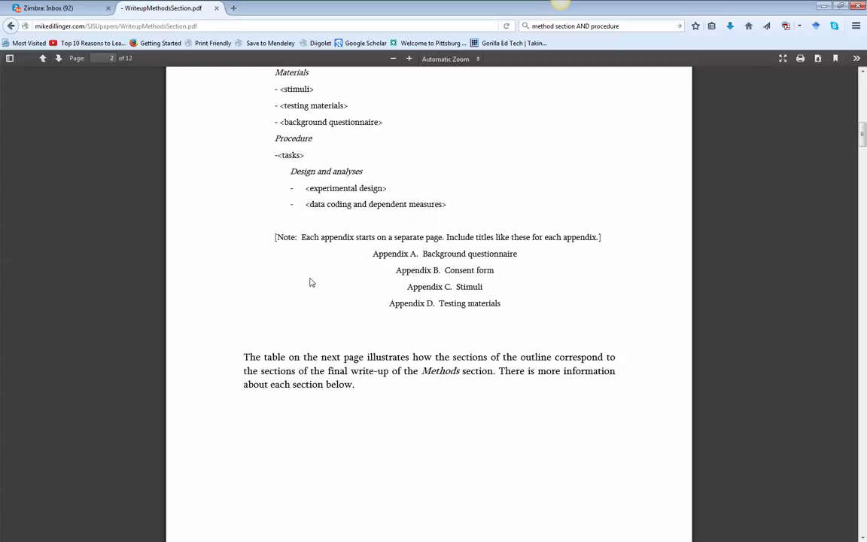
pyautogui.scroll(-3)
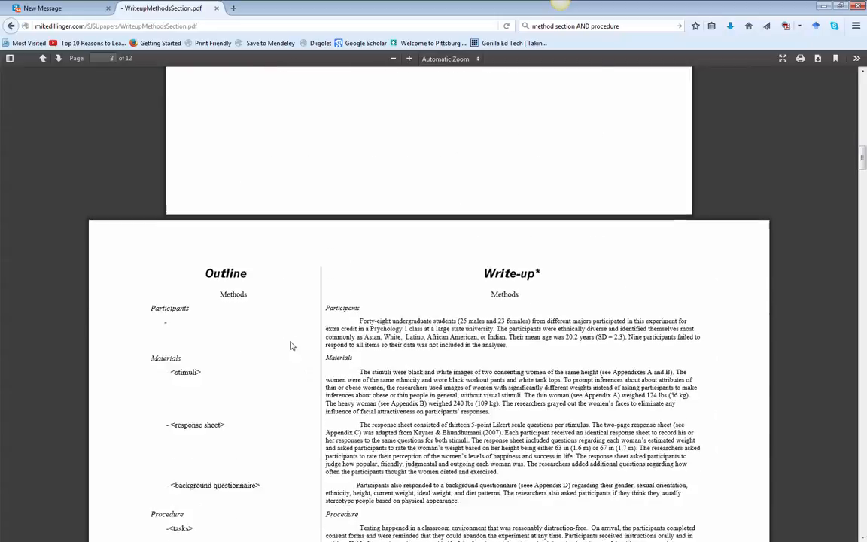
pyautogui.scroll(-3)
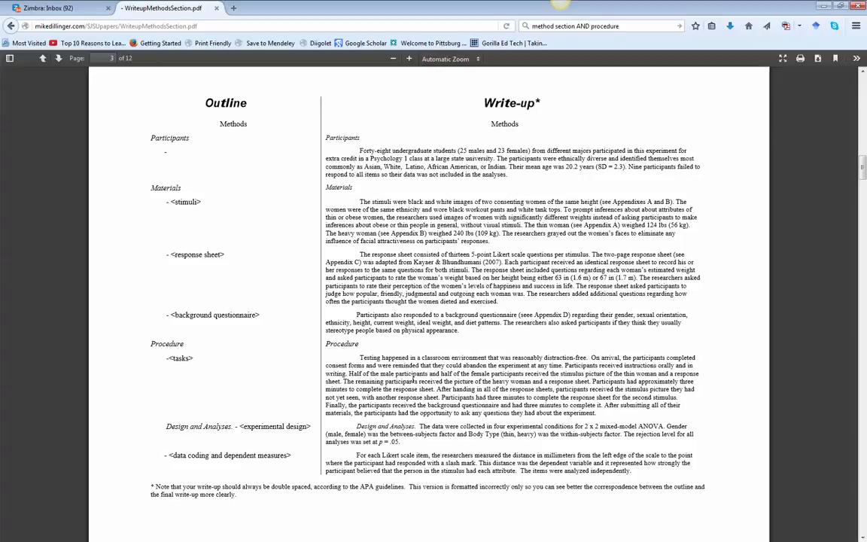
pyautogui.scroll(-3)
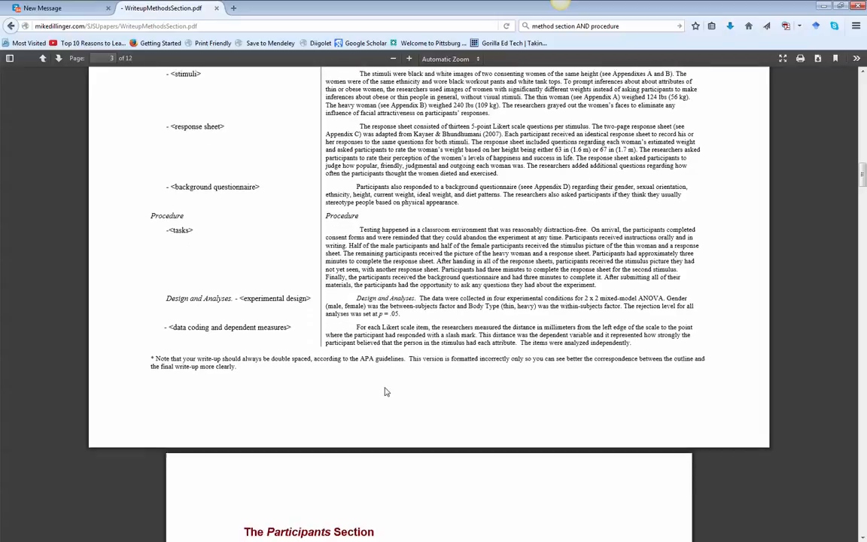
pyautogui.scroll(-3)
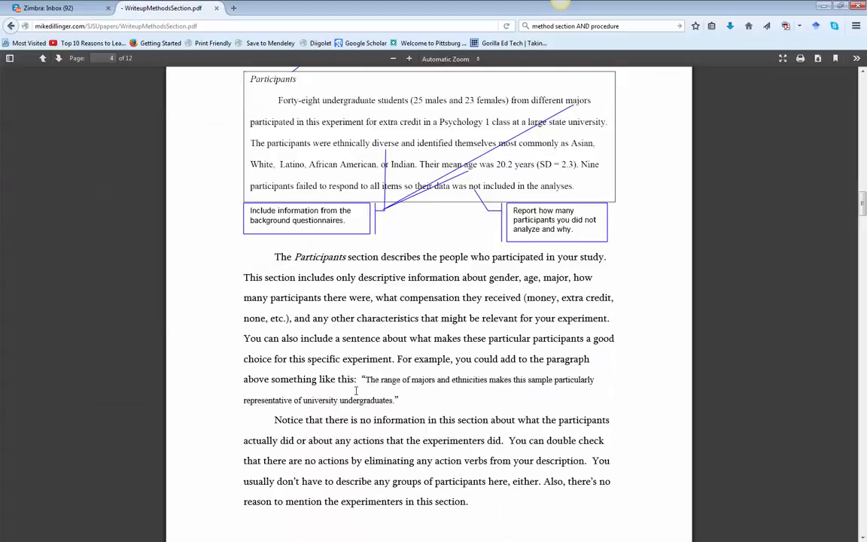
# Step: Scroll past the Materials example to the Procedure Section heading and its Tasks sub-section paragraph
pyautogui.scroll(-3)
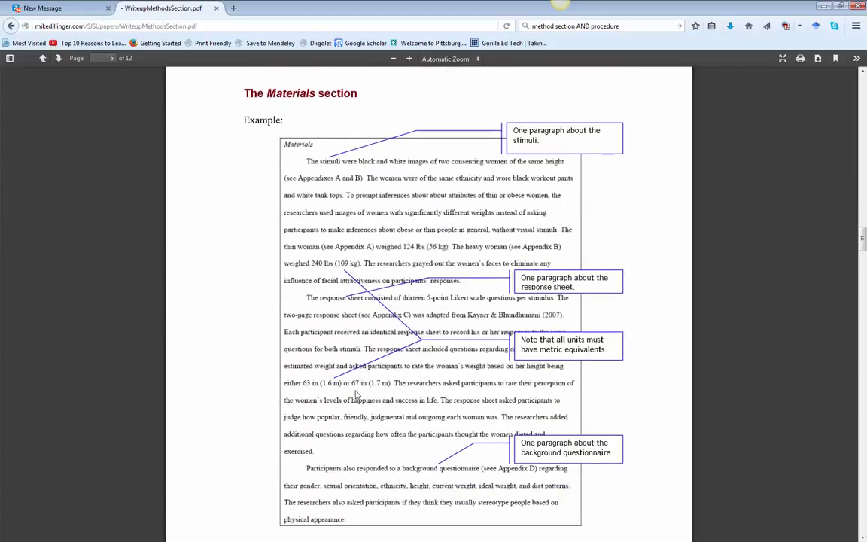
pyautogui.scroll(-3)
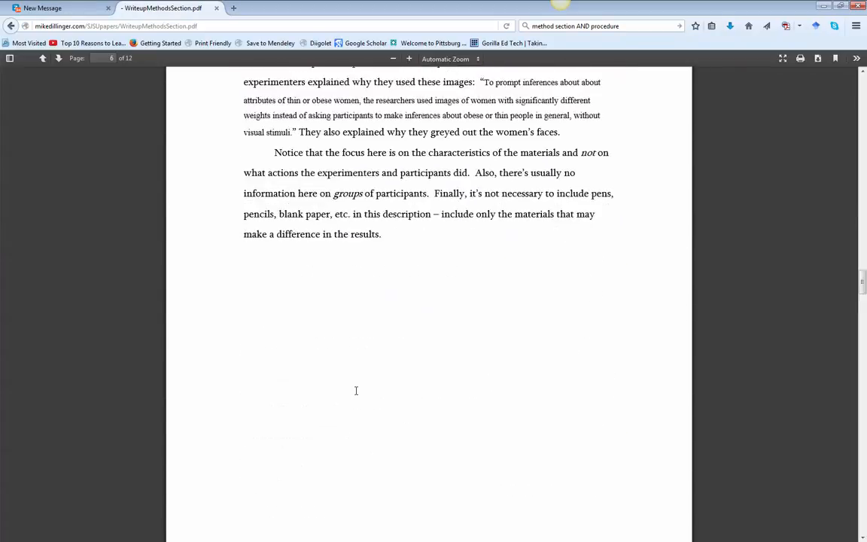
pyautogui.scroll(-3)
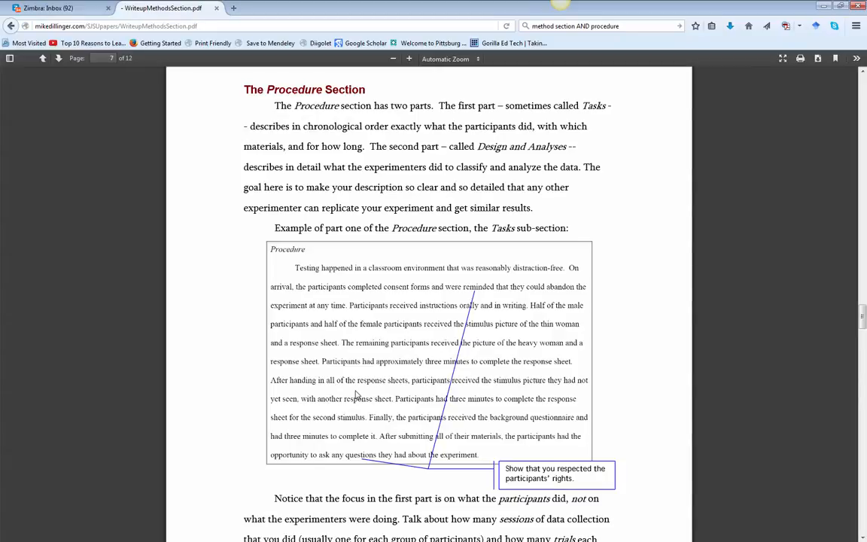
pyautogui.click(45, 7)
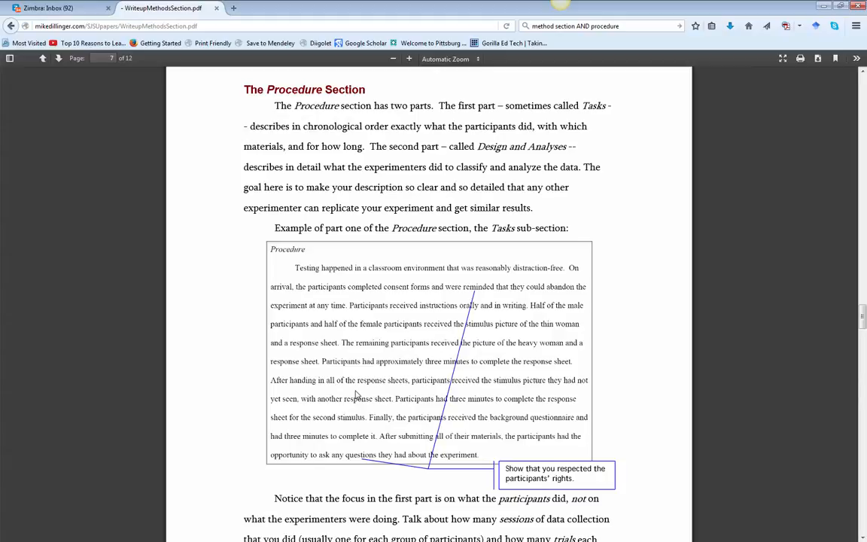
pyautogui.scroll(-3)
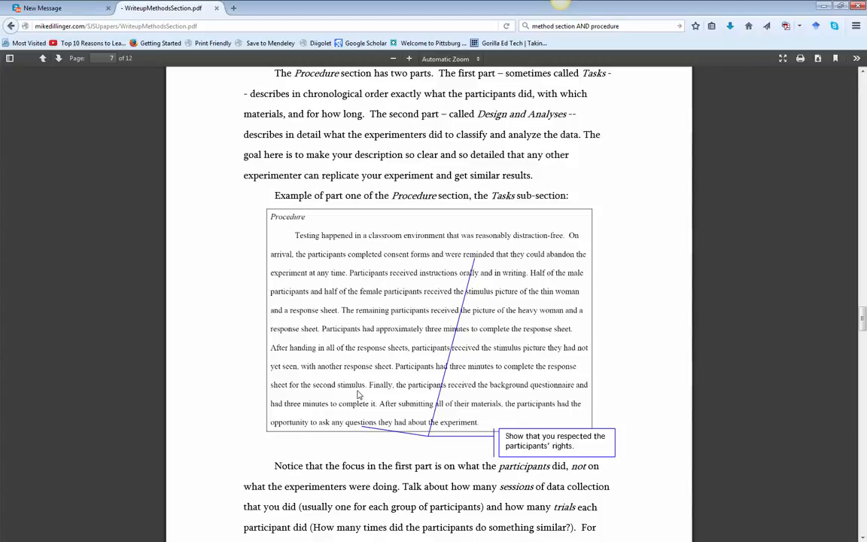
# Step: Scroll through the annotated Design and Analyses example and its table
pyautogui.scroll(-3)
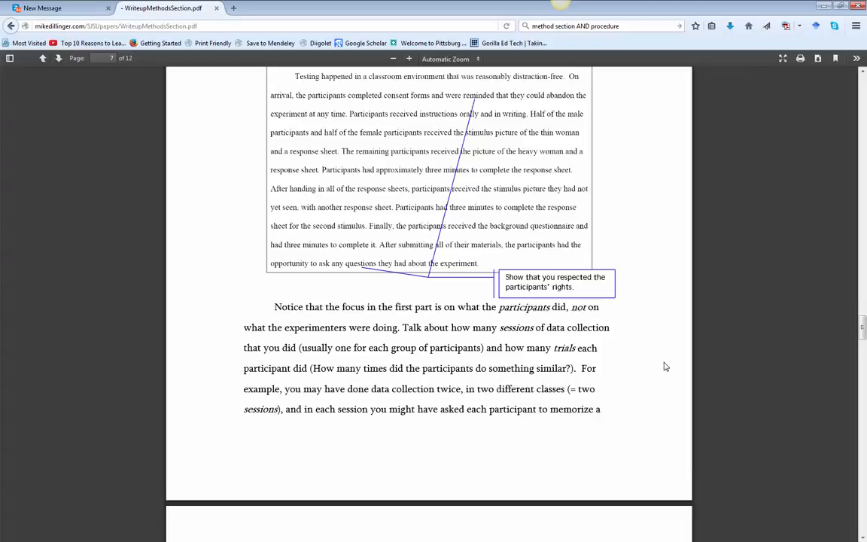
pyautogui.scroll(-3)
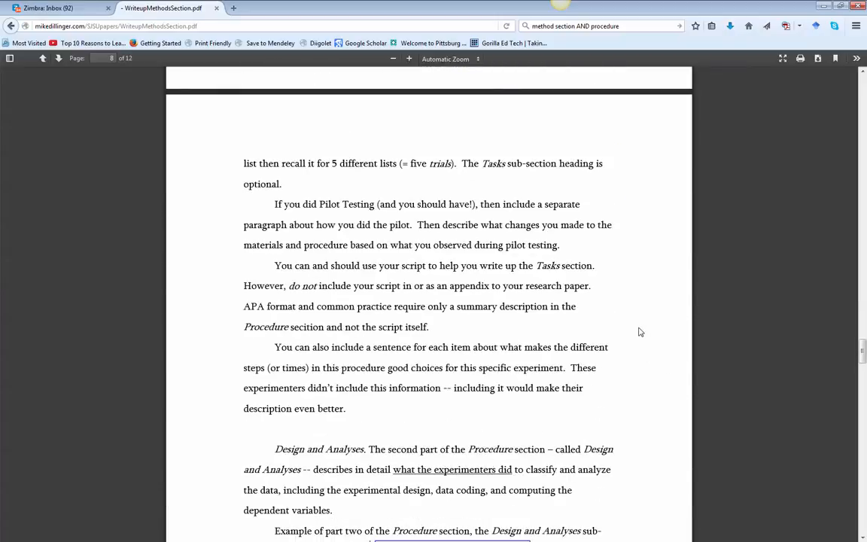
pyautogui.scroll(-3)
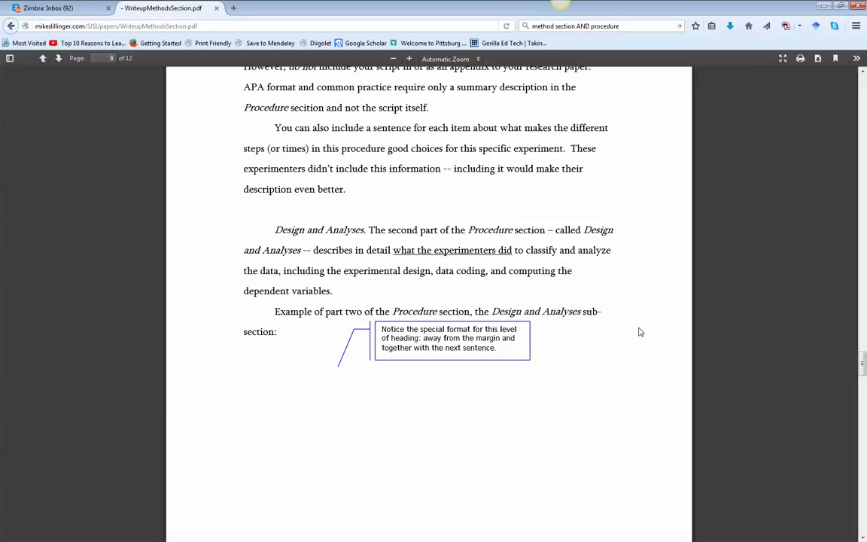
pyautogui.scroll(-3)
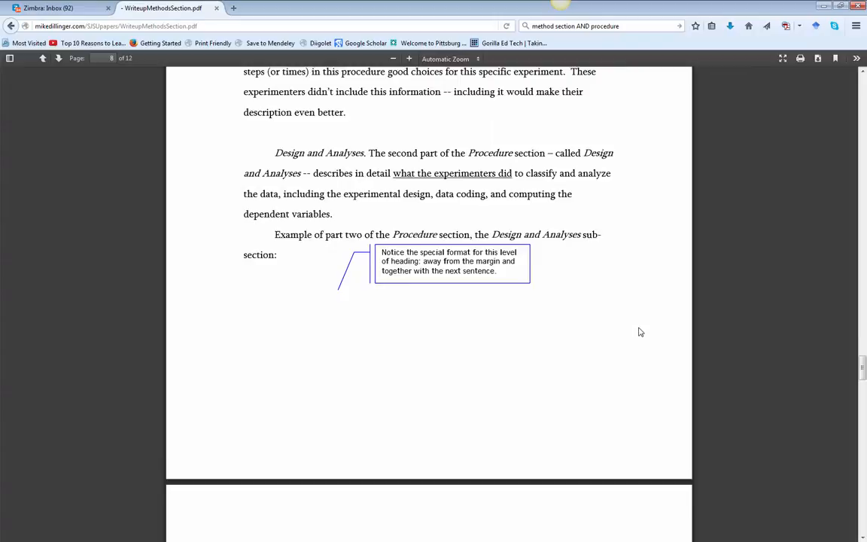
pyautogui.scroll(-3)
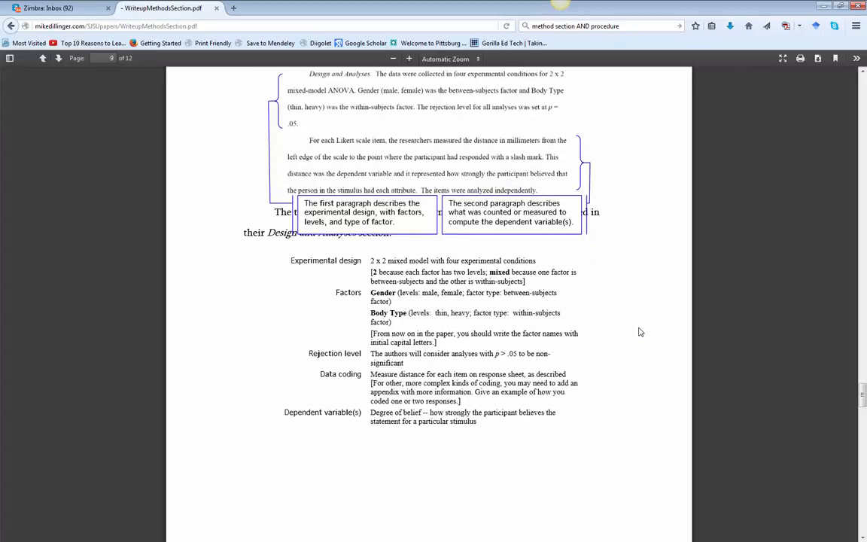
# Step: Continue down to the 'Example: The whole Methods section' page
pyautogui.scroll(-3)
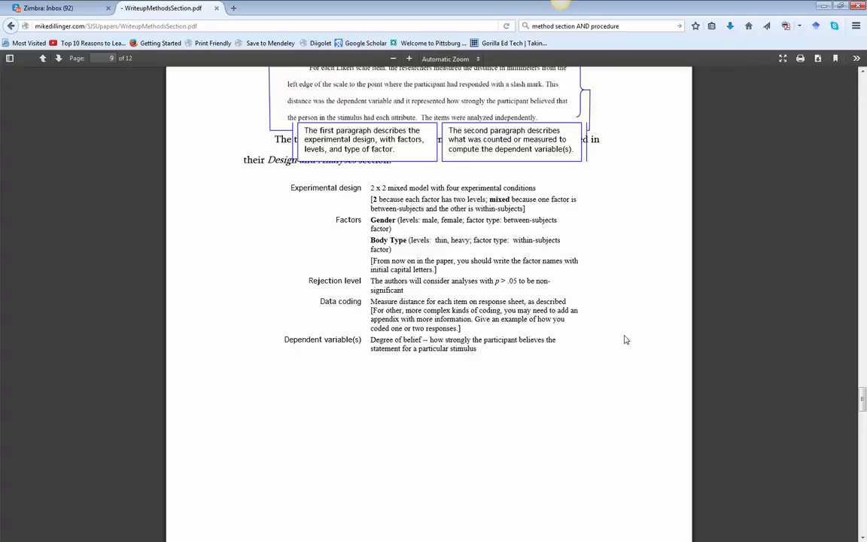
pyautogui.scroll(-3)
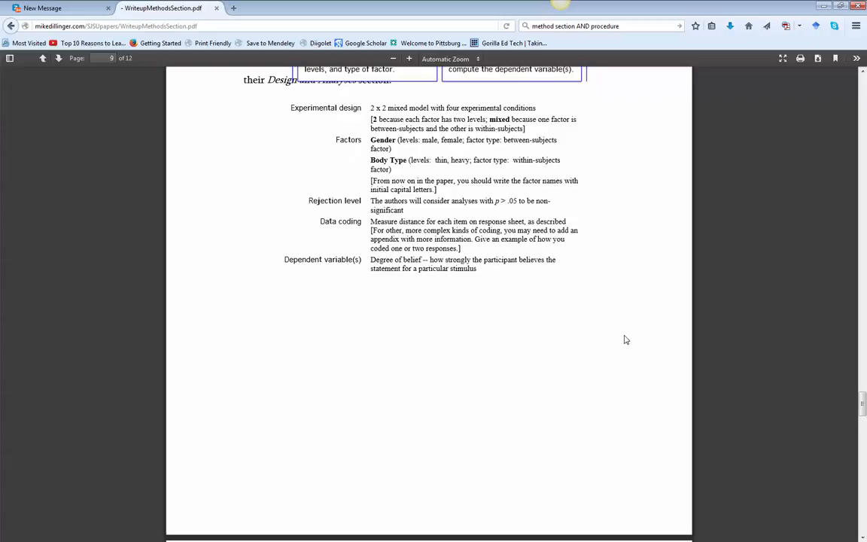
pyautogui.scroll(-3)
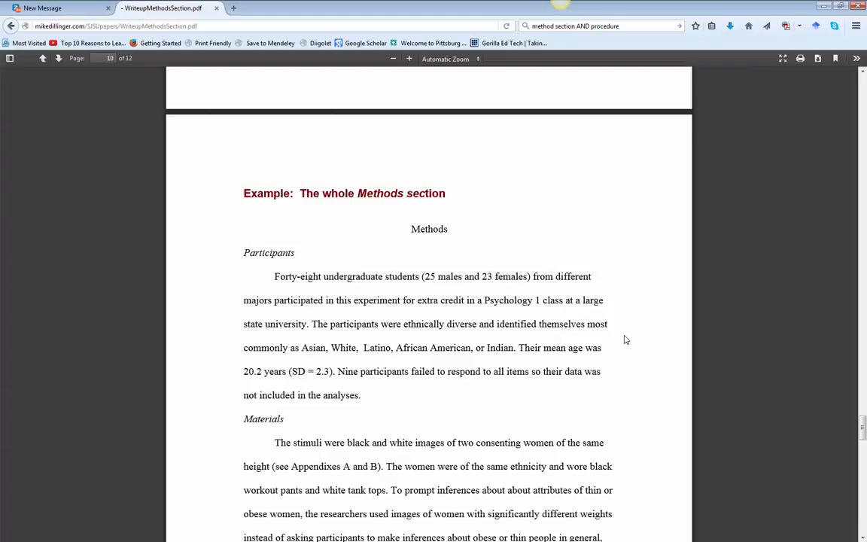
# Step: Scroll the whole-Methods example until its Procedure paragraph is fully in view
pyautogui.scroll(-3)
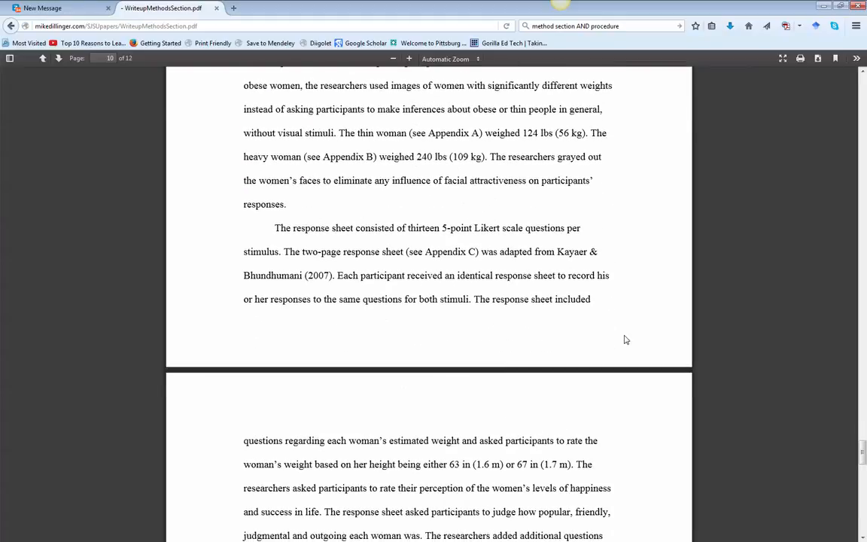
pyautogui.scroll(-3)
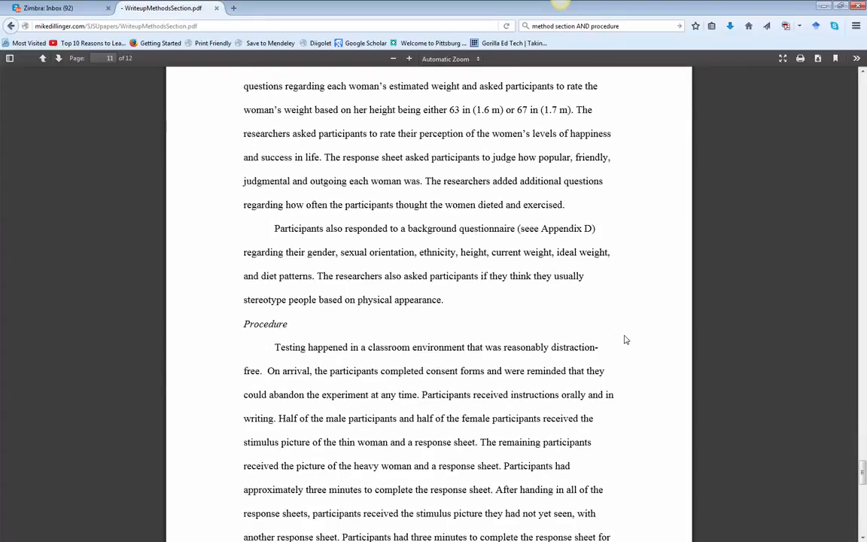
pyautogui.scroll(-3)
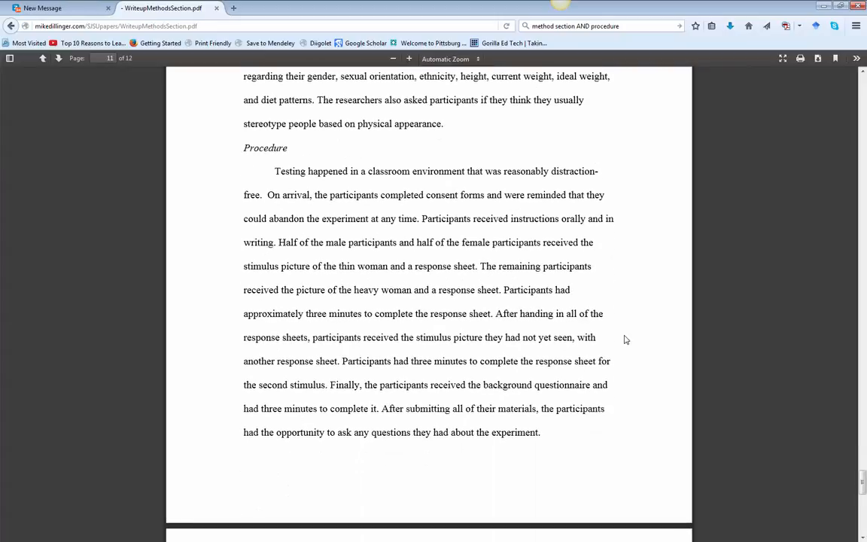
pyautogui.scroll(-3)
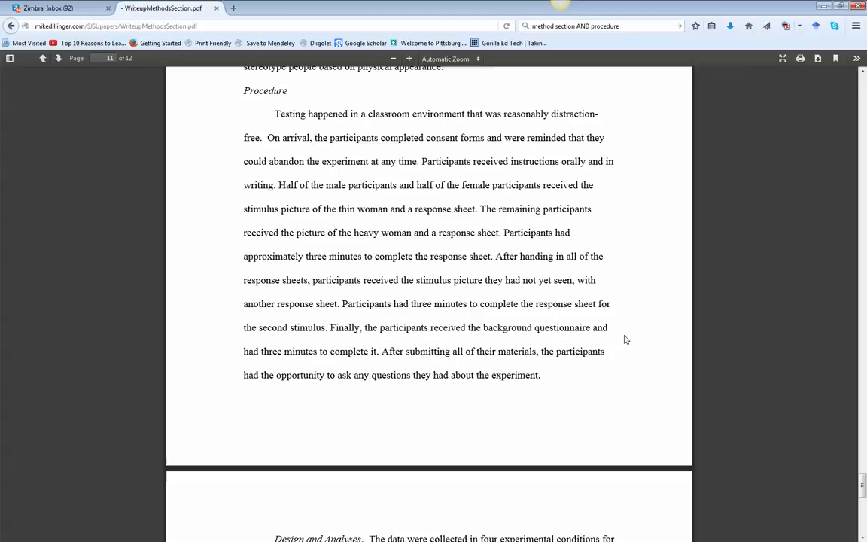
# Step: Click near the top-left of the viewer while discussing the Procedure paragraph; the view stays unchanged
pyautogui.click(58, 7)
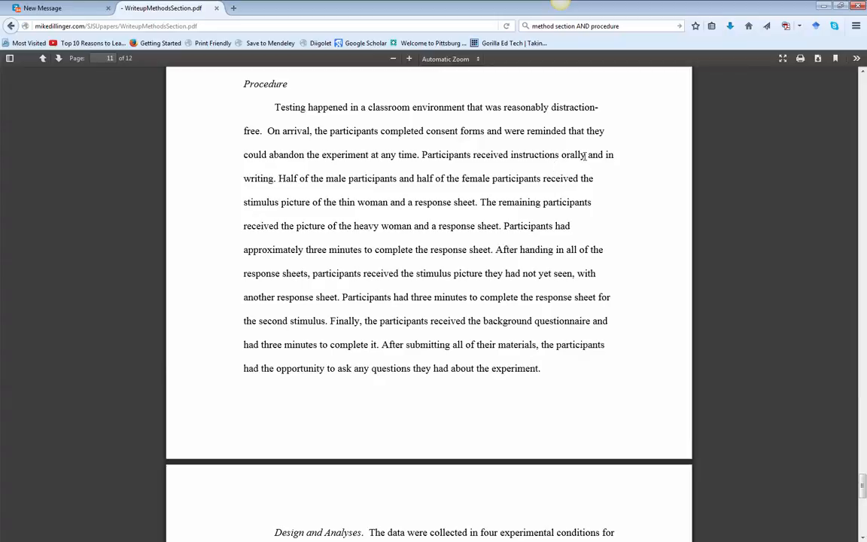
pyautogui.moveTo(294, 169)
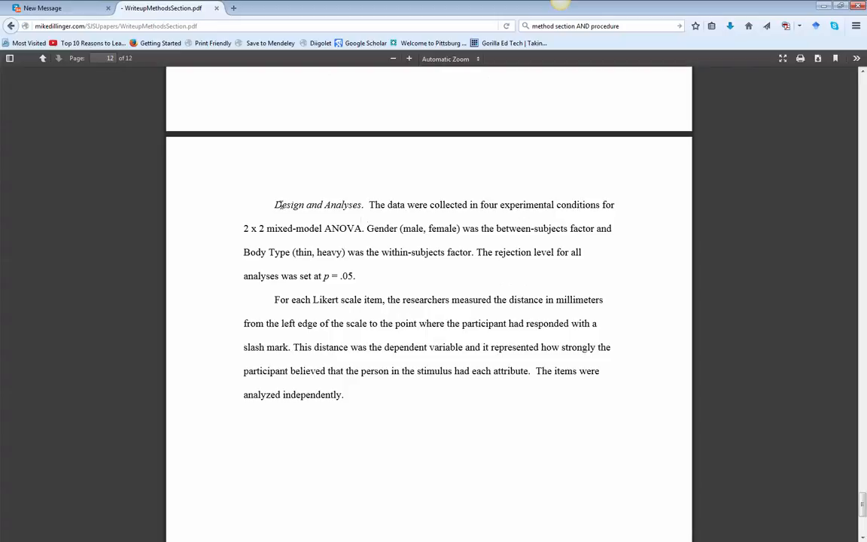
pyautogui.moveTo(274, 205); pyautogui.dragTo(322, 205)
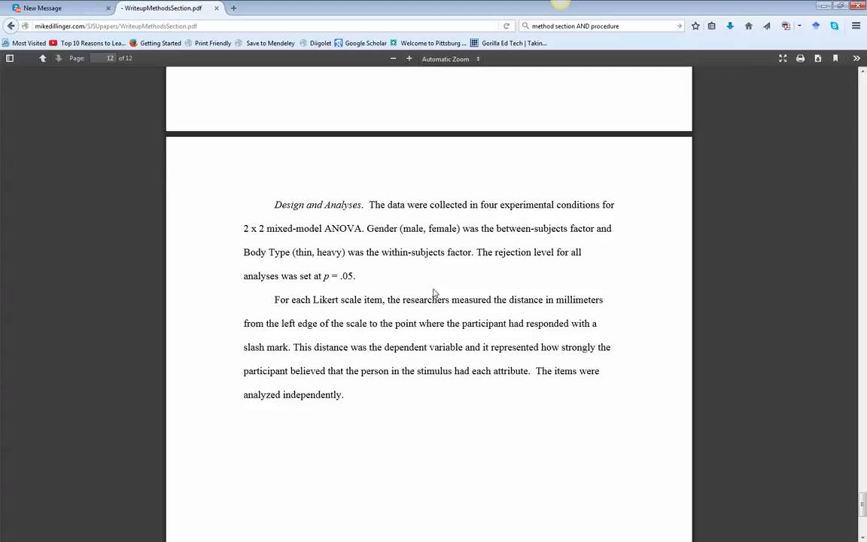
pyautogui.click(57, 9)
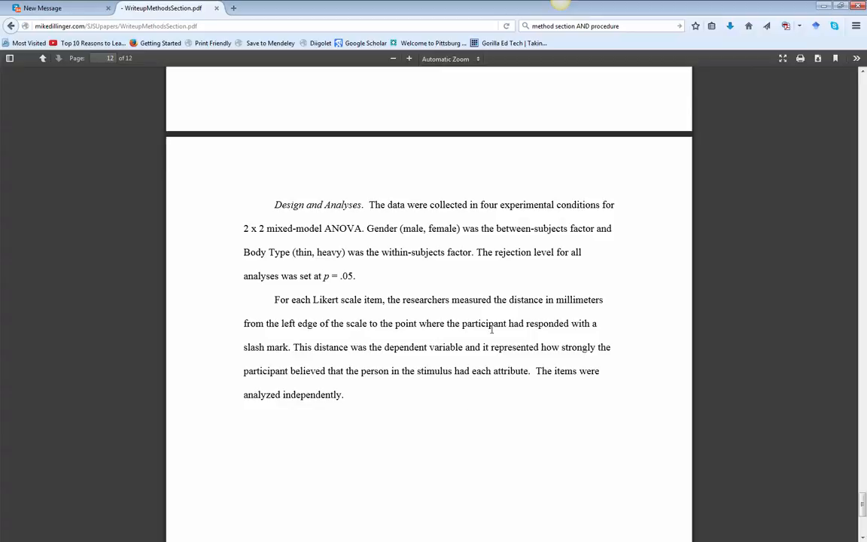
pyautogui.moveTo(580, 250)
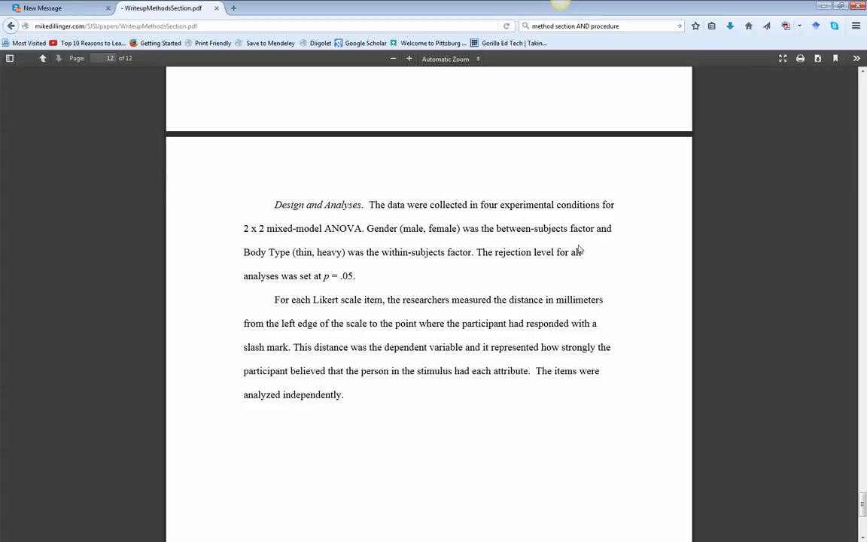
pyautogui.click(60, 9)
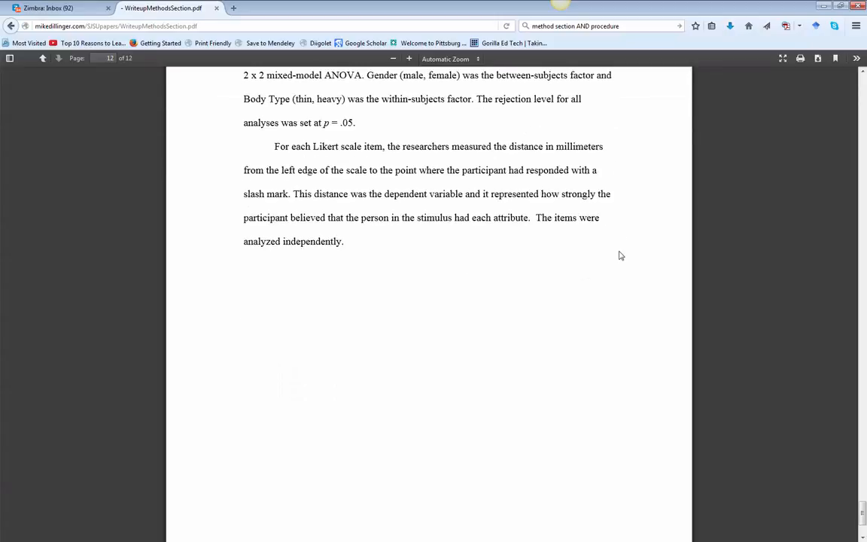
# Step: Adjust the view so the Procedure ending and the Design and Analyses paragraphs show across the page break
pyautogui.scroll(-3)
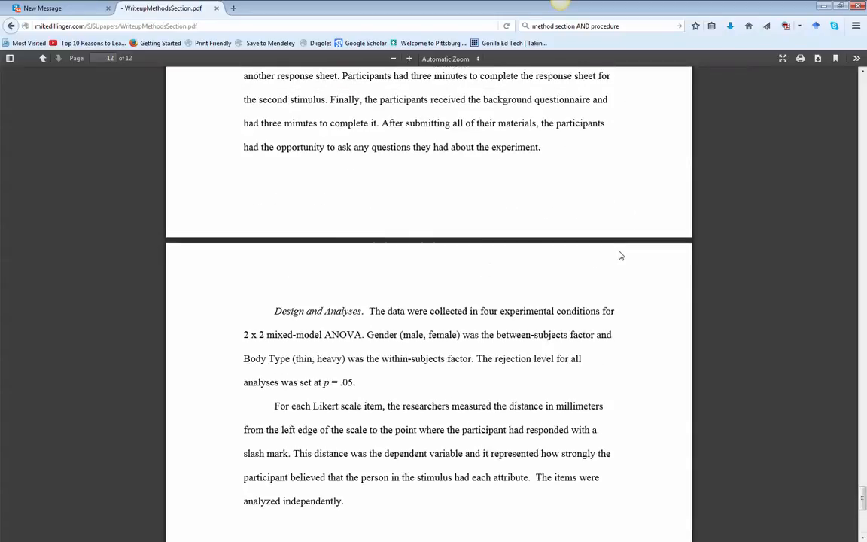
pyautogui.scroll(-3)
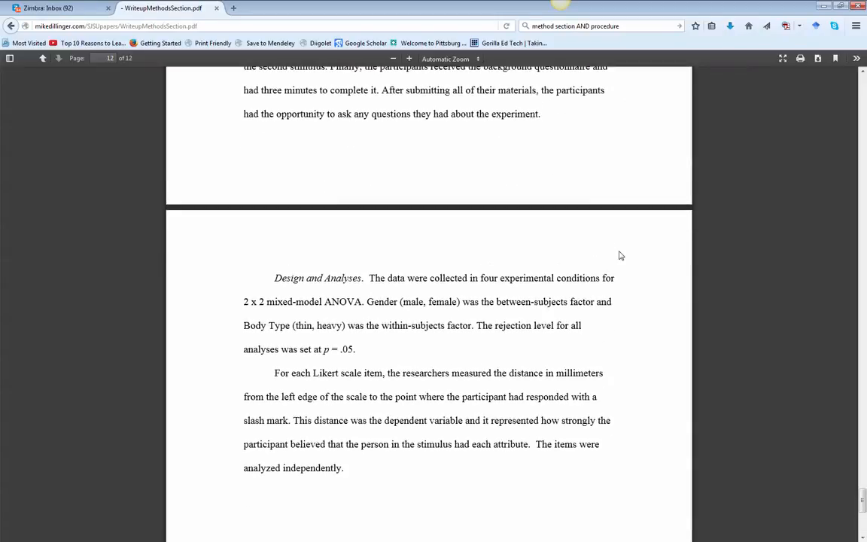